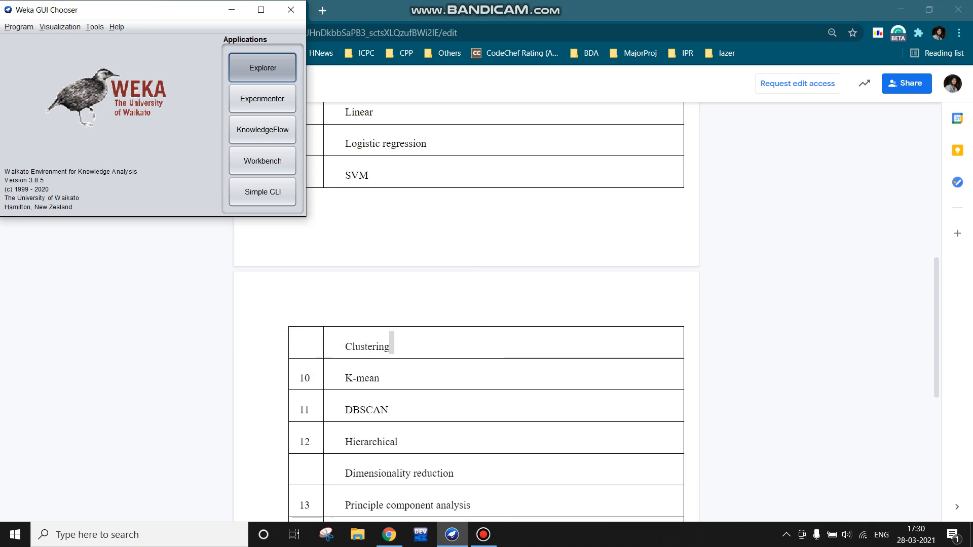
Open the Explorer and load iris.arff from C:\Program Files\Weka-3-8-5\data (150 instances)
click(262, 67)
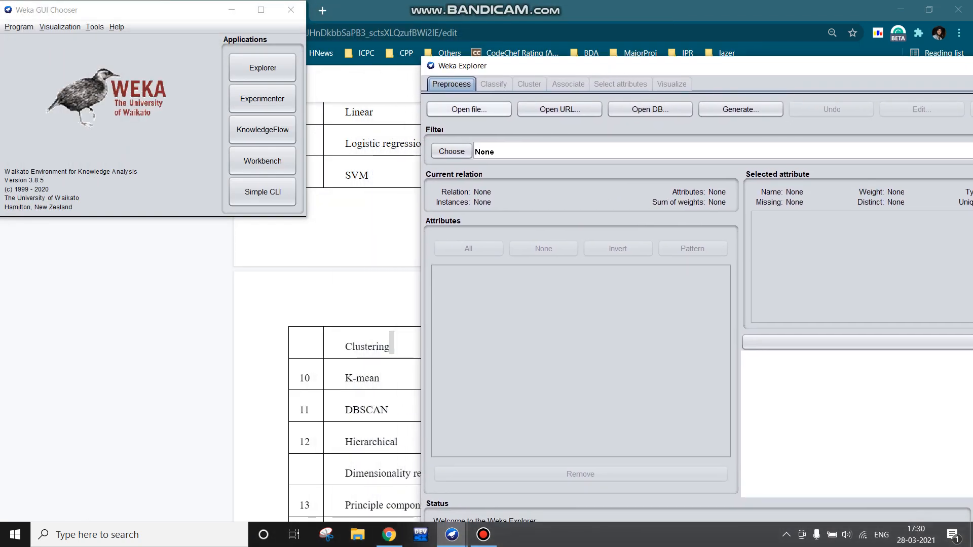
click(468, 110)
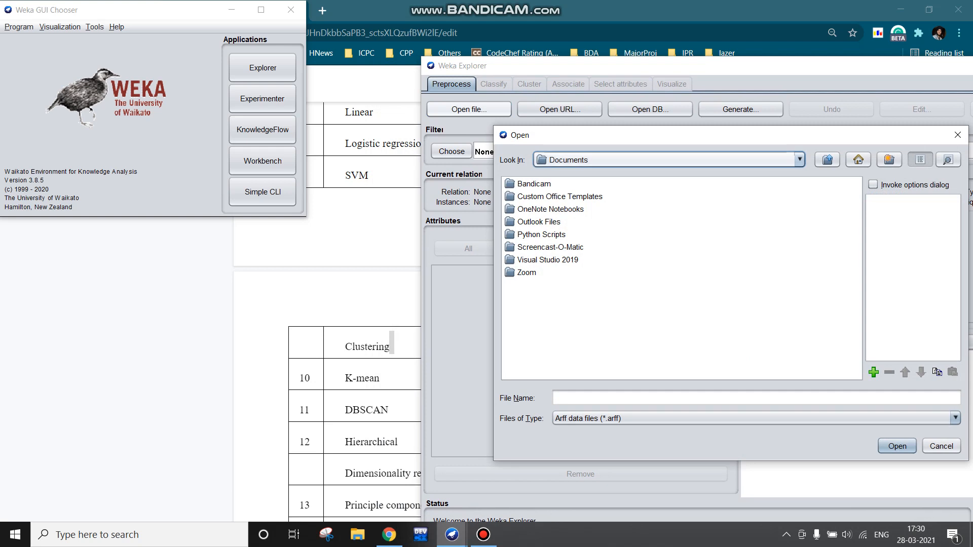
click(799, 159)
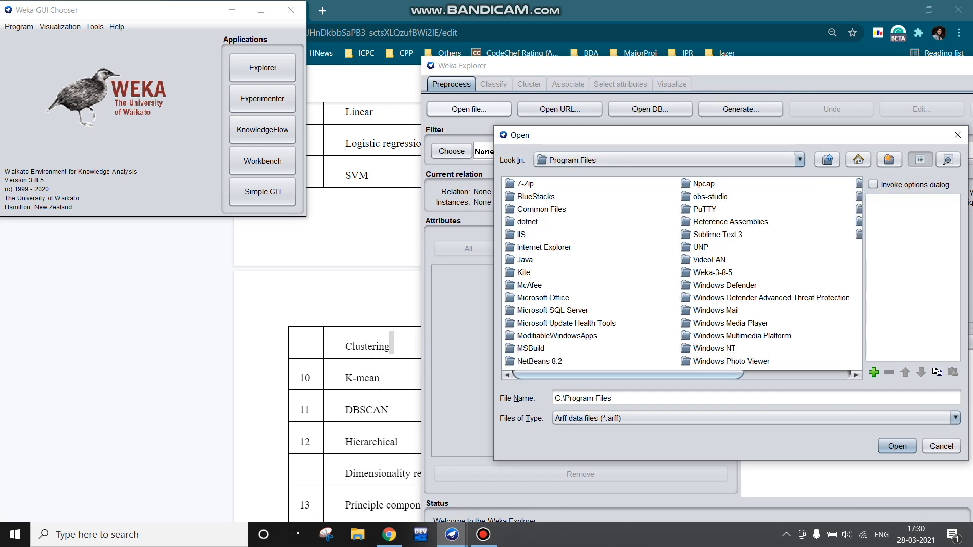
click(711, 272)
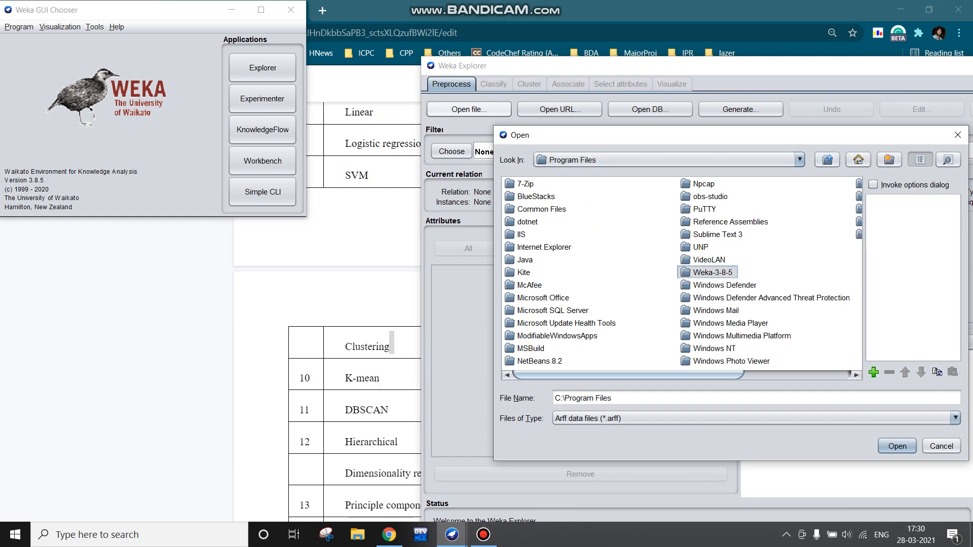
double_click(713, 272)
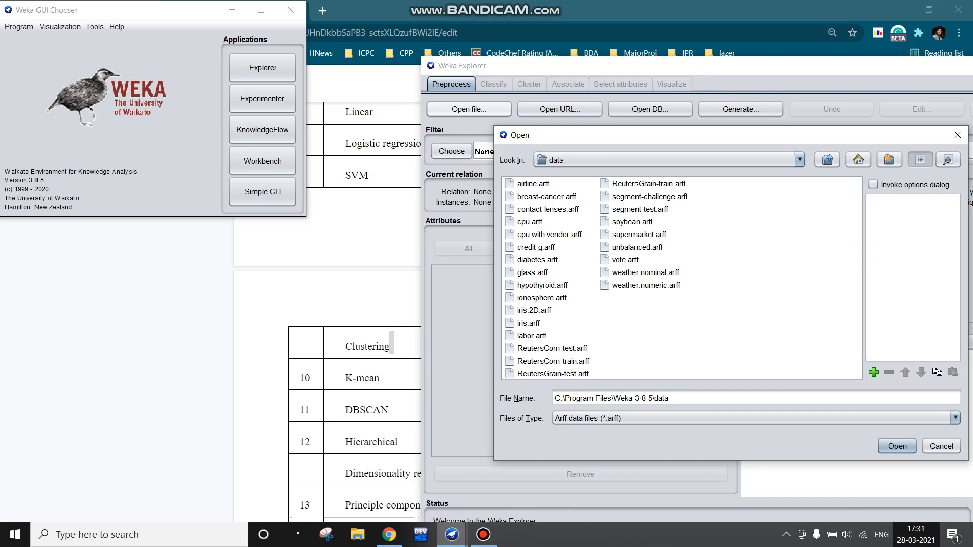
click(529, 323)
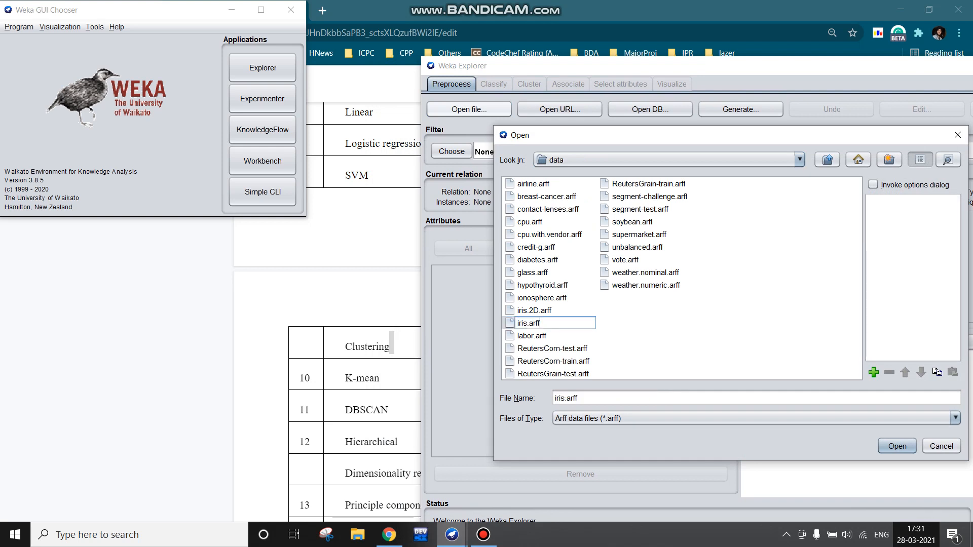
click(529, 323)
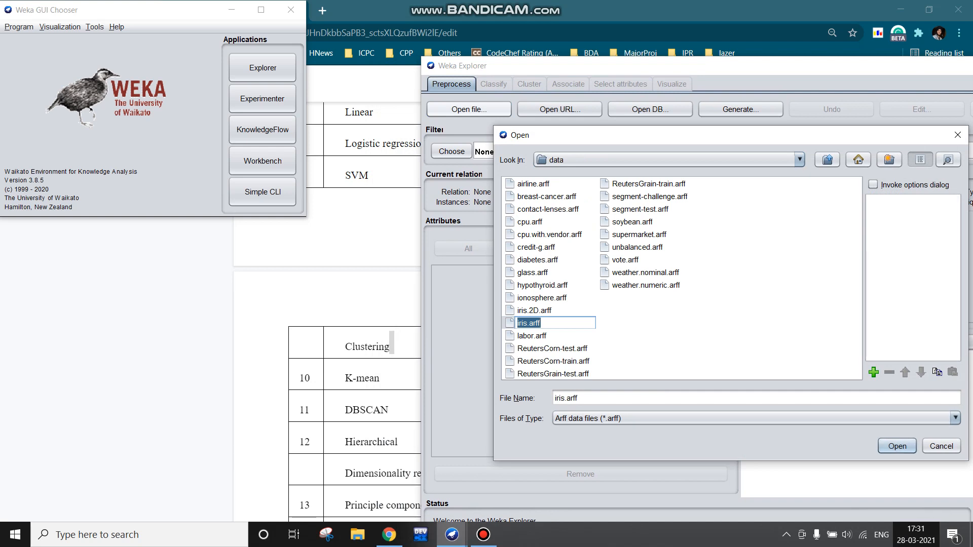
click(896, 446)
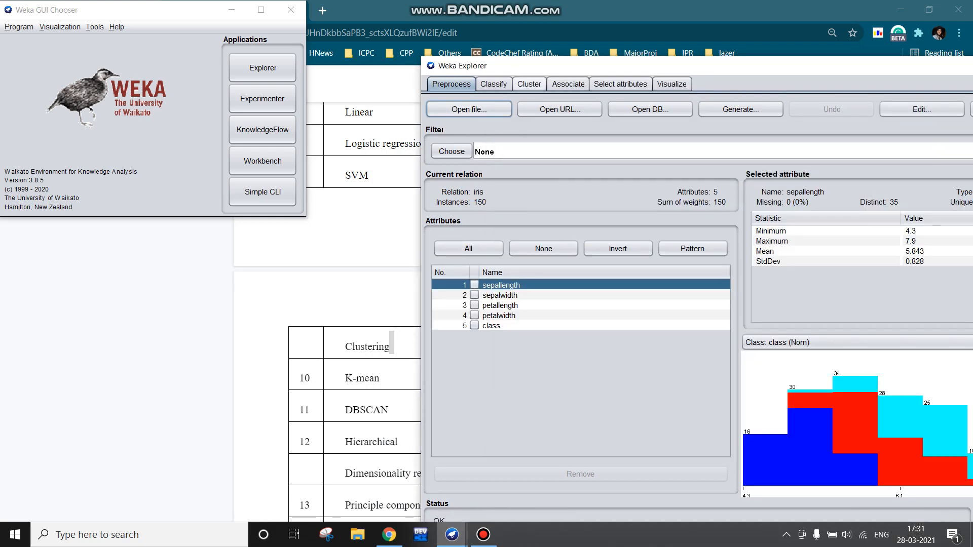
Run SimpleKMeans on iris, getting clusters of 100 and 50, and view the assignment plot
click(529, 84)
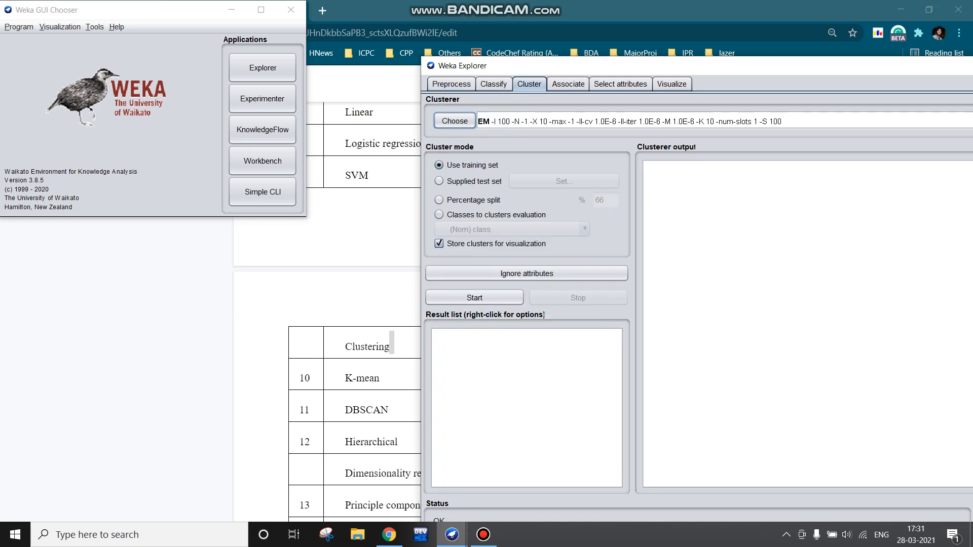
click(454, 121)
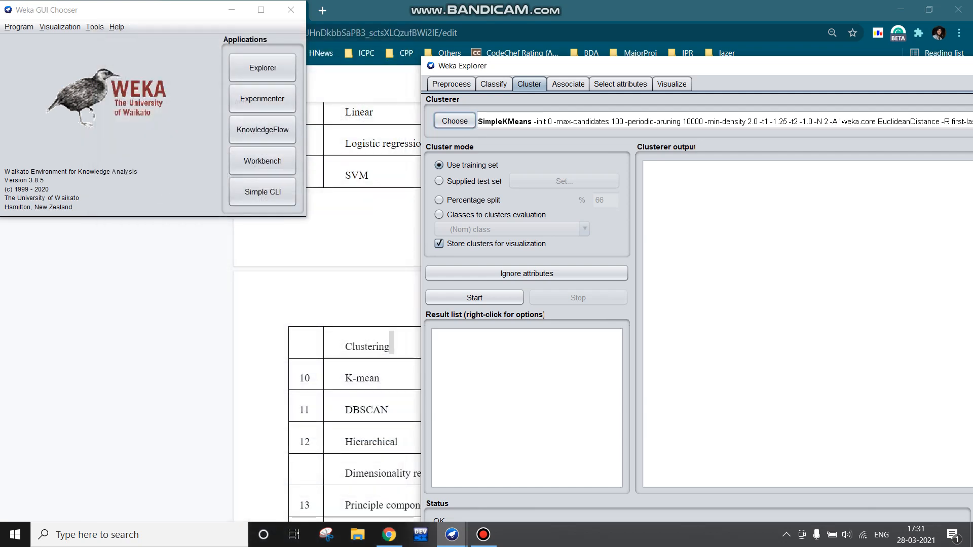
right_click(471, 335)
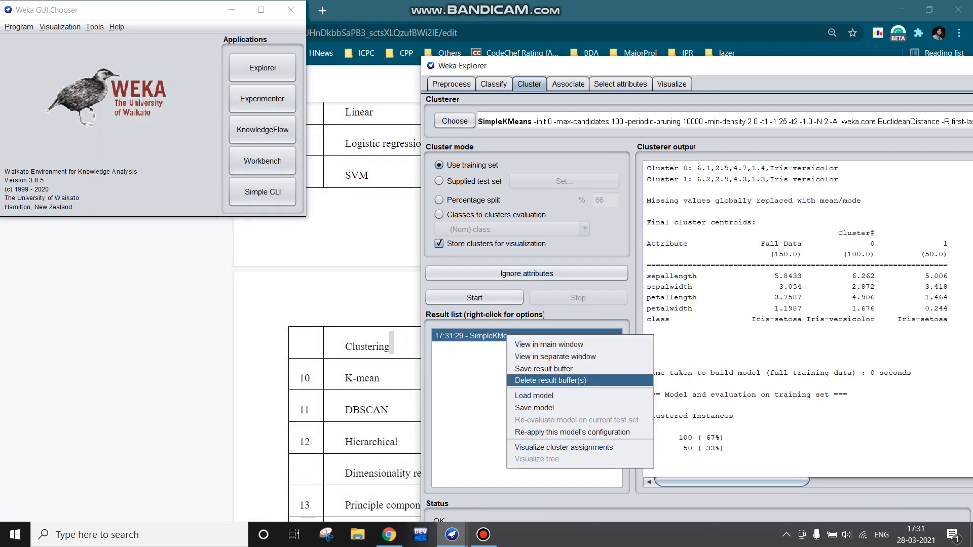
click(563, 447)
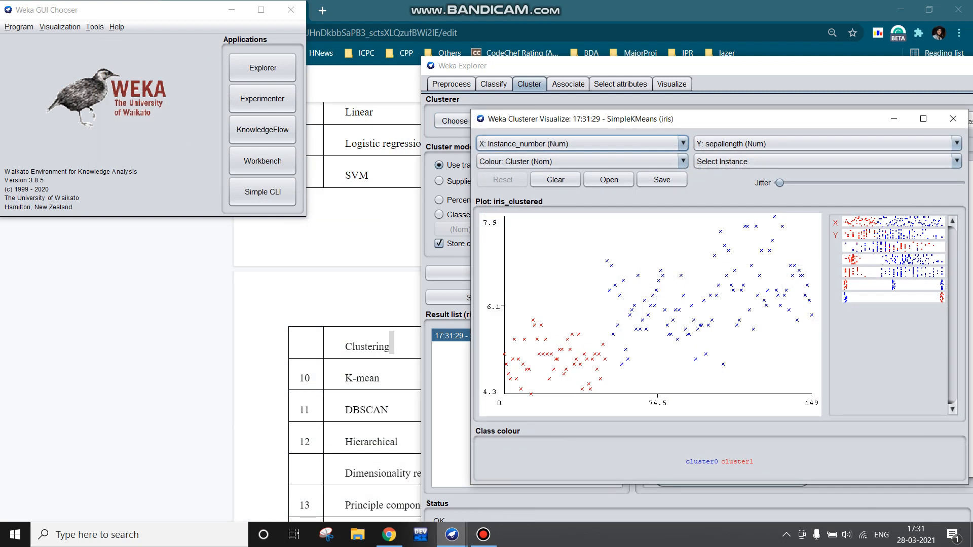
click(953, 119)
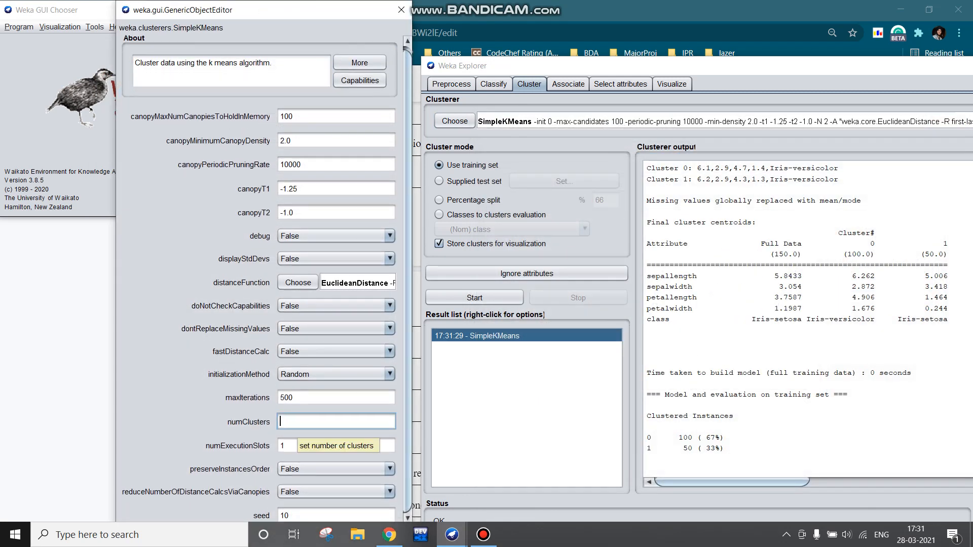
Set SimpleKMeans numClusters to 3 and maxIterations to 700, keeping Random initialization
text(3)
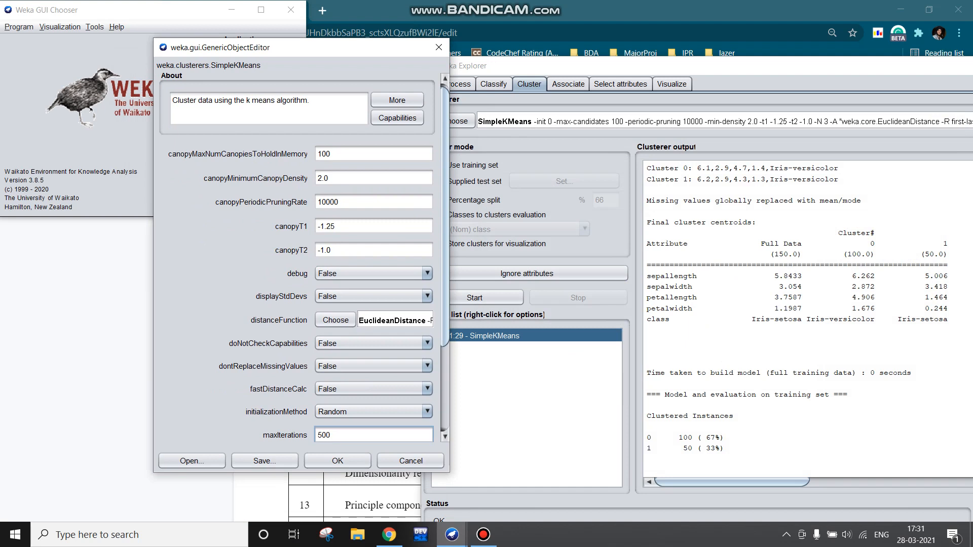
triple_click(373, 434)
text(700)
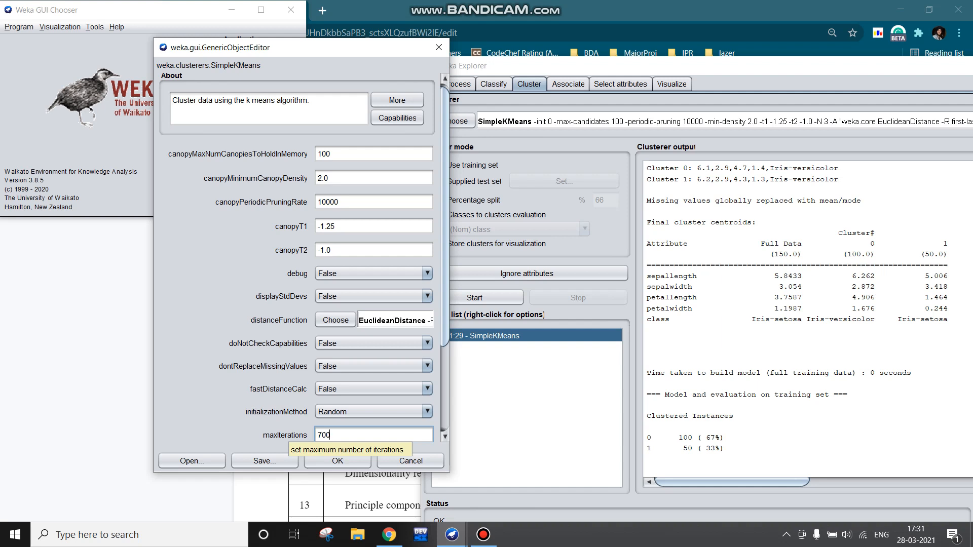
click(427, 412)
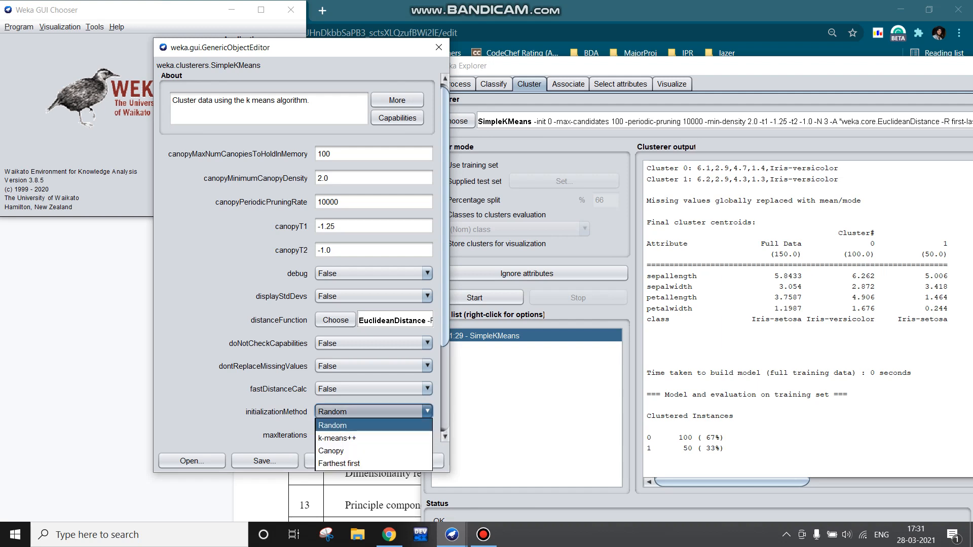
click(332, 425)
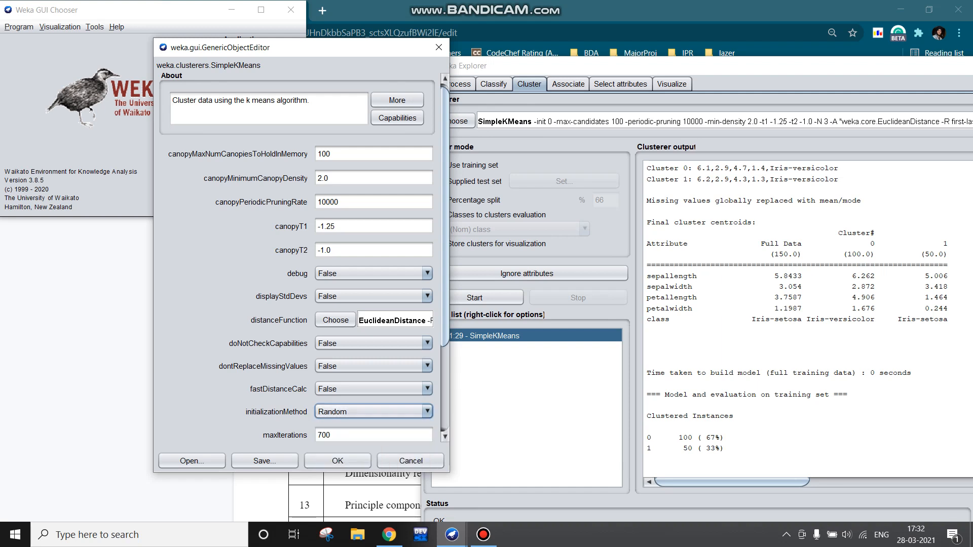
mouse_move(277, 411)
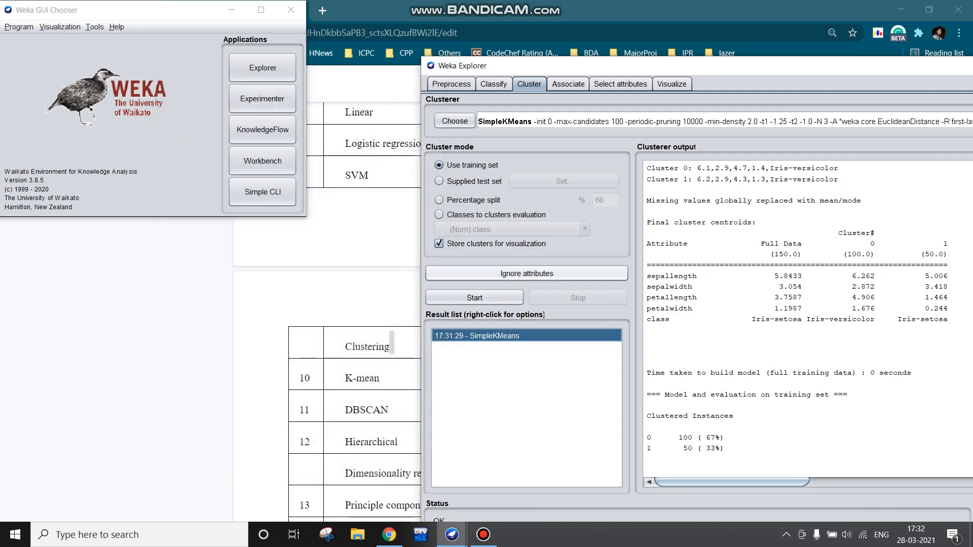
Rerun SimpleKMeans with 3 clusters, giving three groups of 50, and review the plot
click(473, 298)
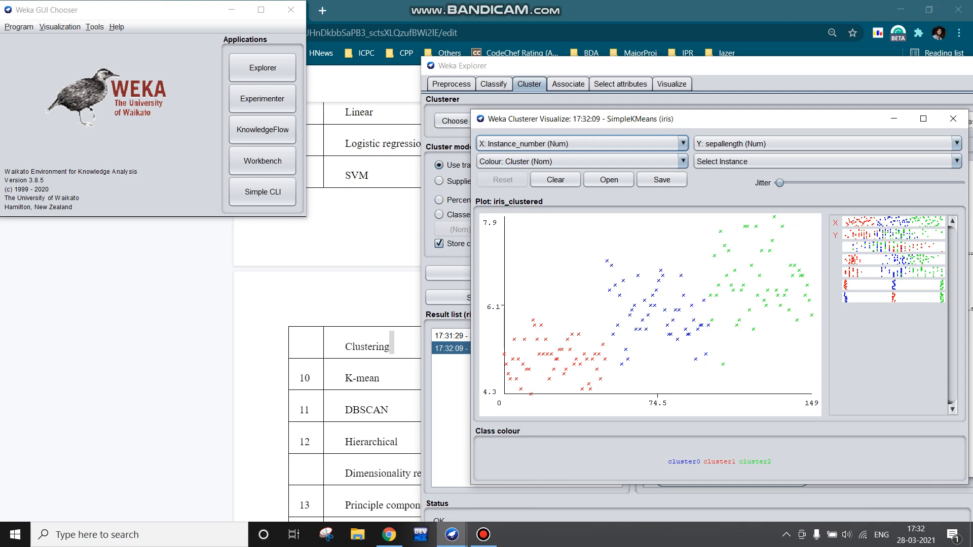
click(954, 118)
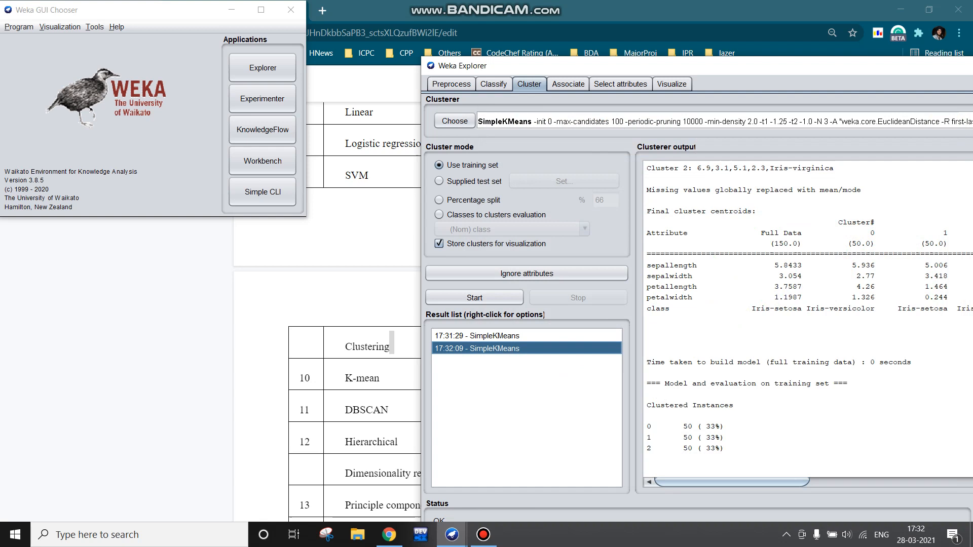
click(453, 121)
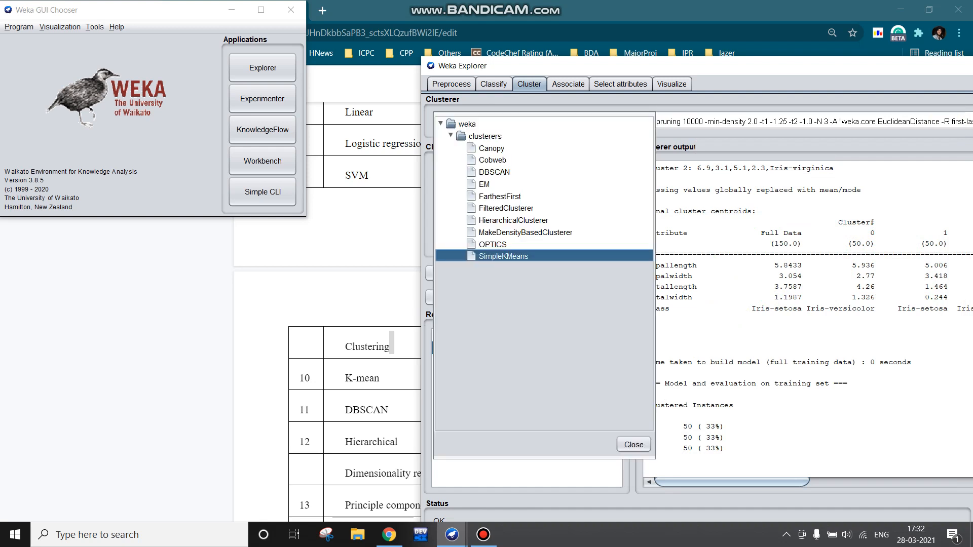
Switch the clusterer to DBSCAN and run it, yielding three clusters of 50
click(492, 172)
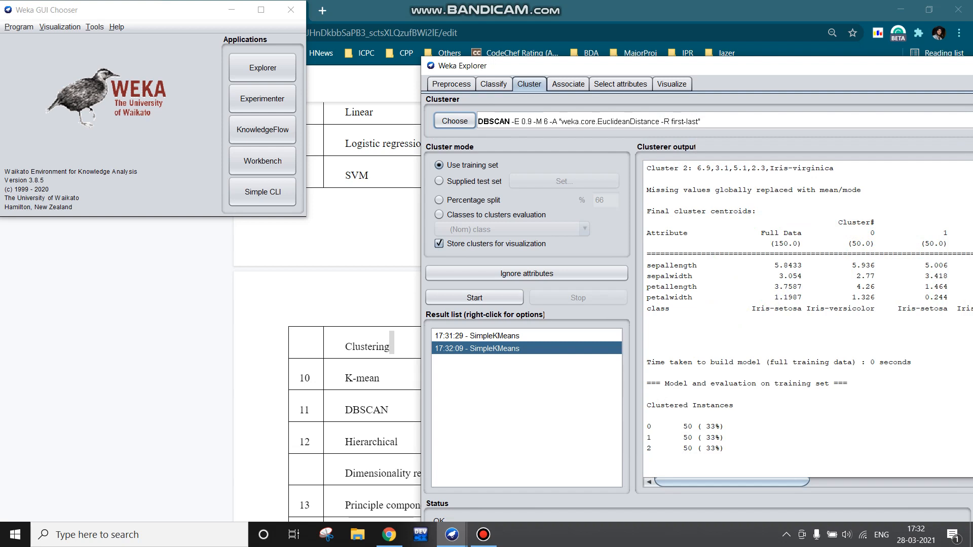
click(596, 121)
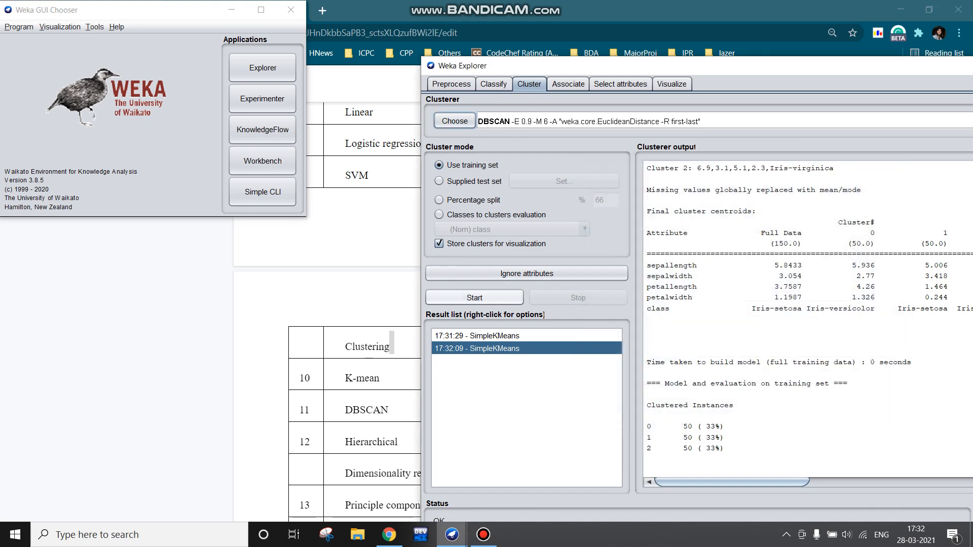
click(473, 297)
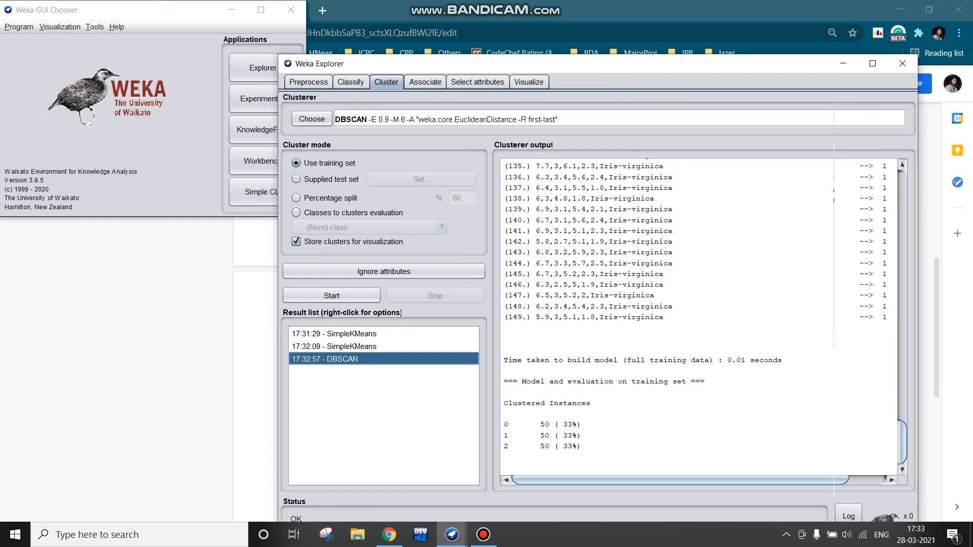
Scroll DBSCAN's output to the top (epsilon 0.9, minPoints 6) and open its result options
scroll(up, 3)
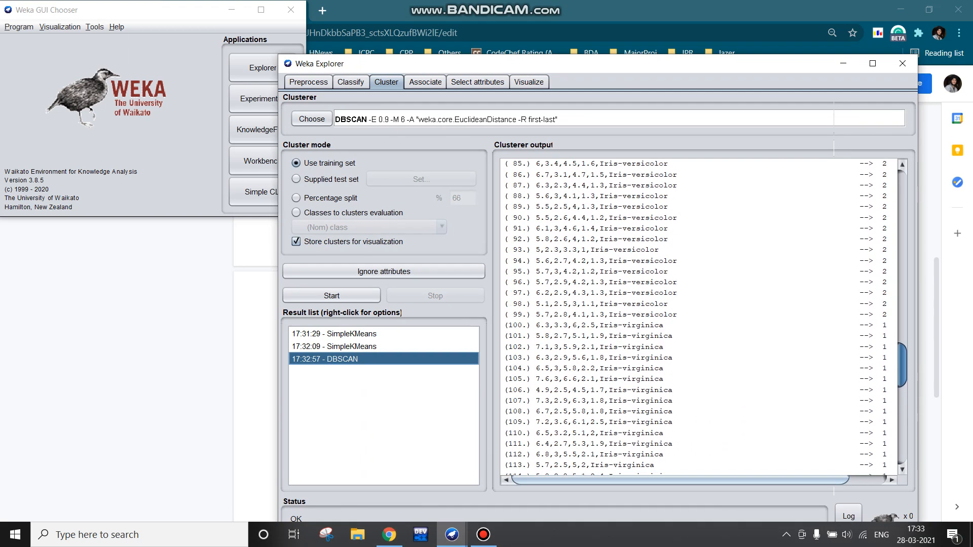
scroll(up, 3)
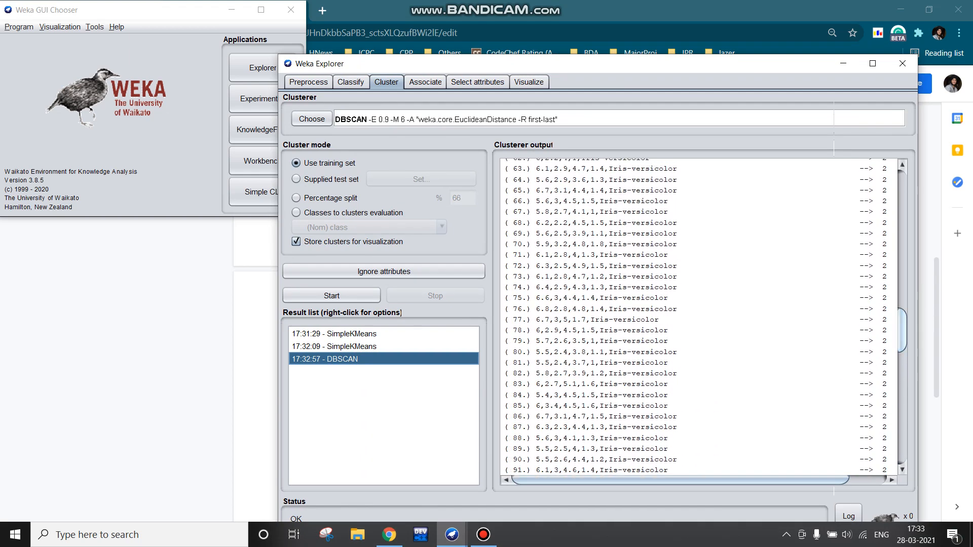
scroll(up, 3)
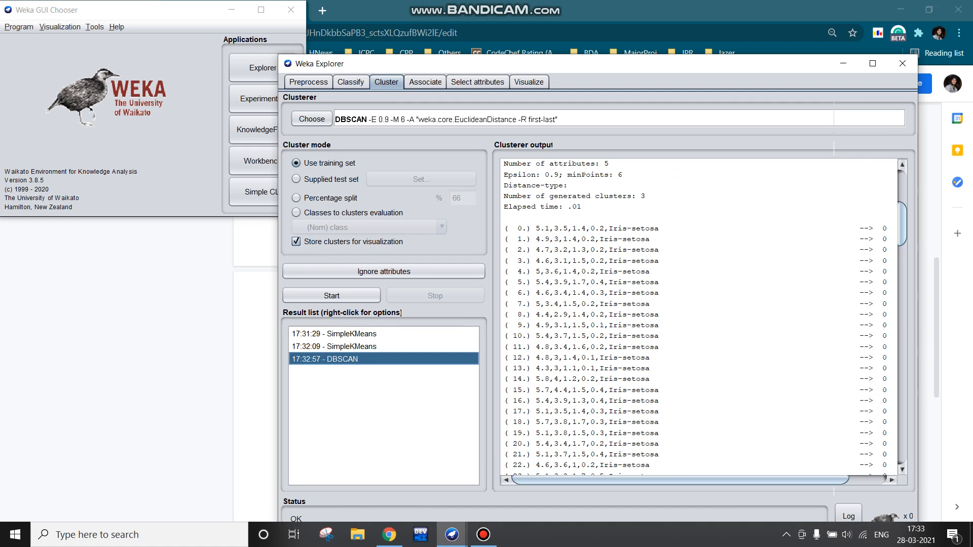
right_click(324, 359)
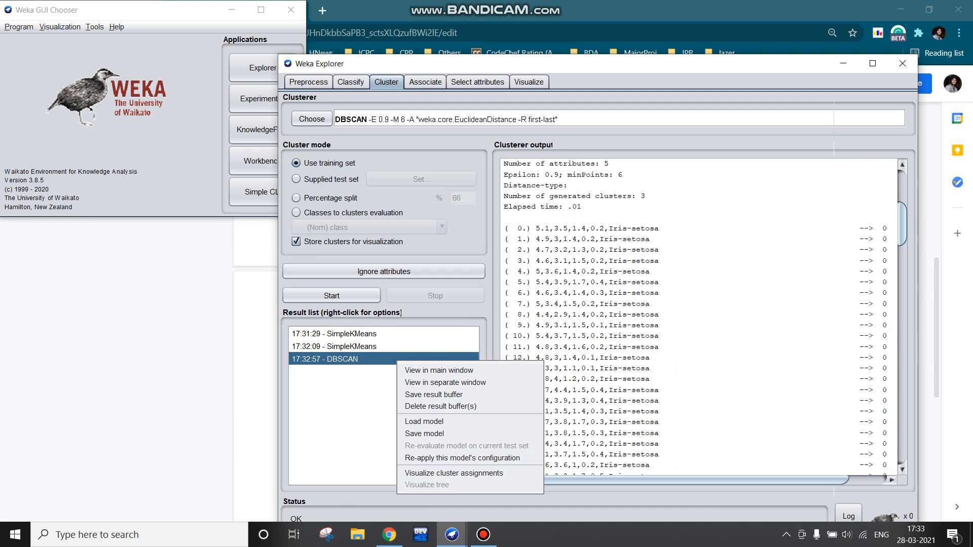
mouse_move(454, 473)
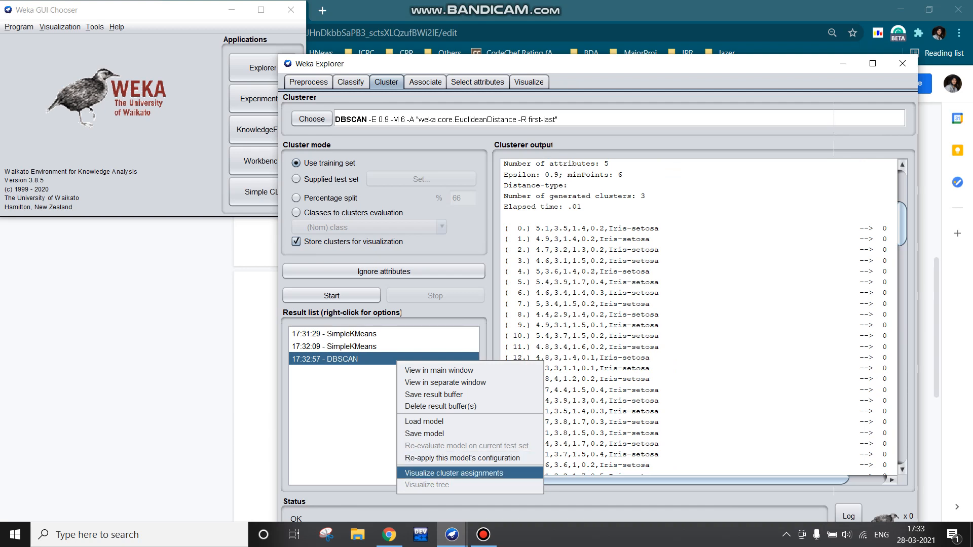
click(453, 473)
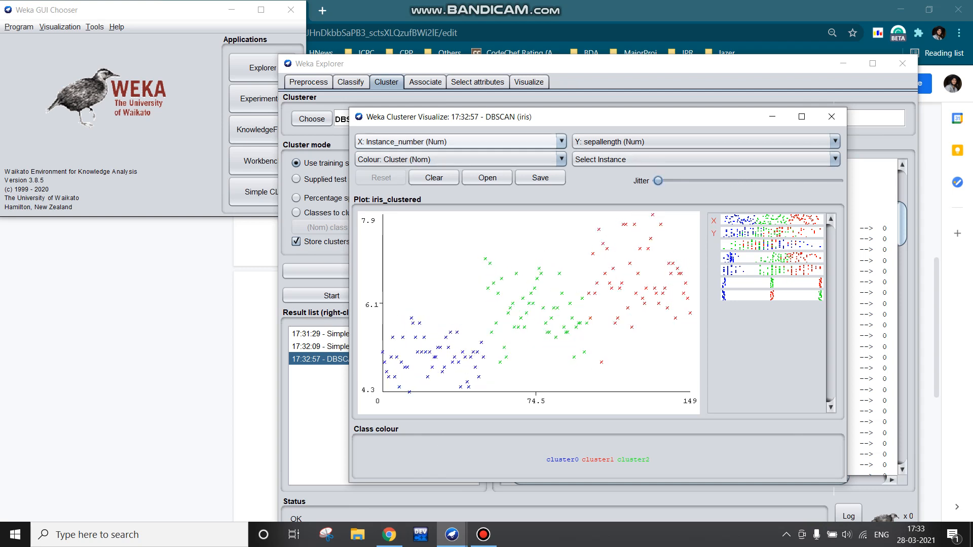
mouse_move(460, 141)
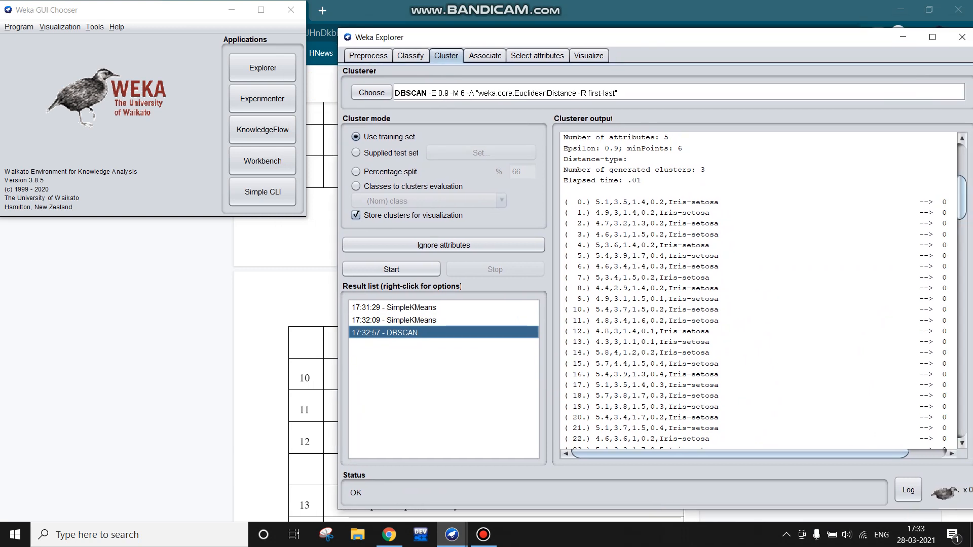
Run HierarchicalClusterer on iris, giving clusters of 50 and 100, and plot its assignments
click(370, 92)
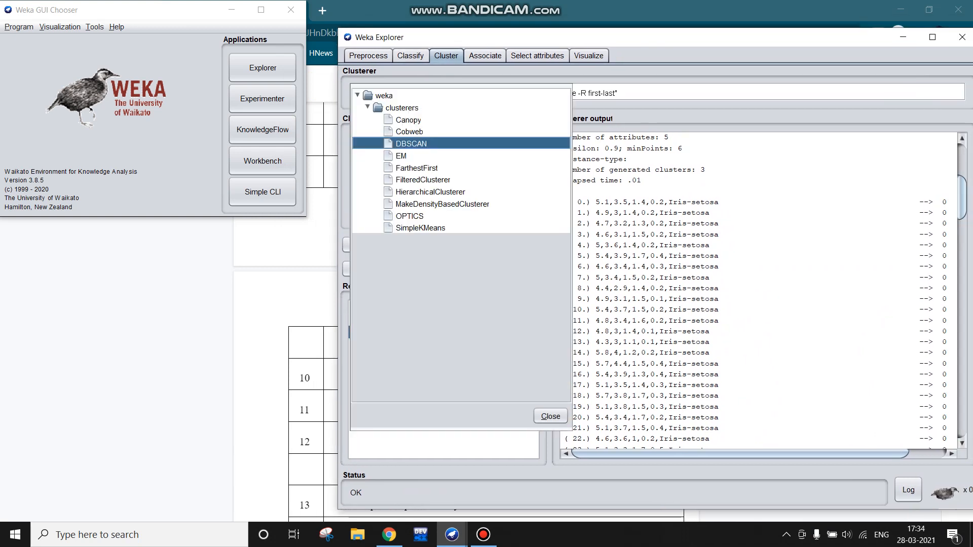
click(429, 191)
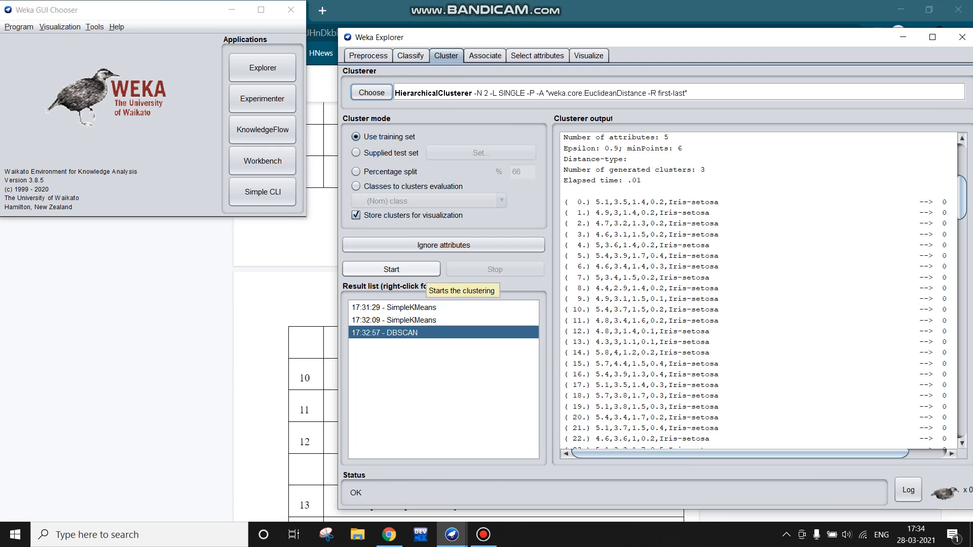
click(391, 269)
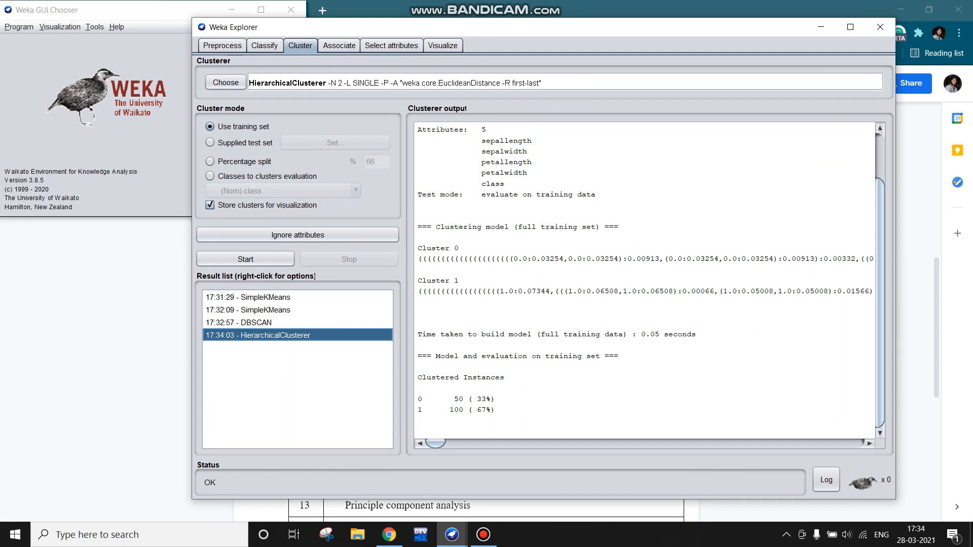
right_click(259, 335)
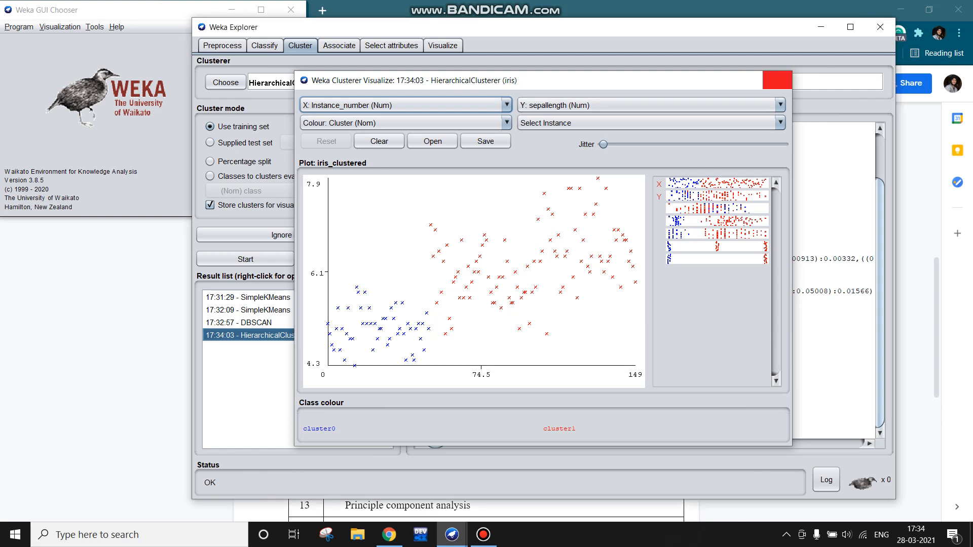
Show the hierarchical clustering dendrogram with Visualize tree, then close the tree window
right_click(257, 335)
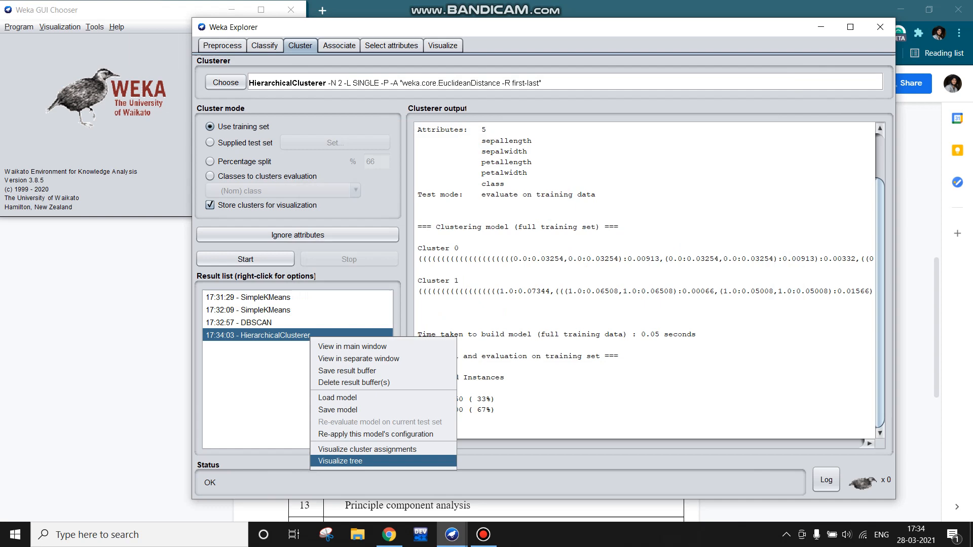
click(340, 461)
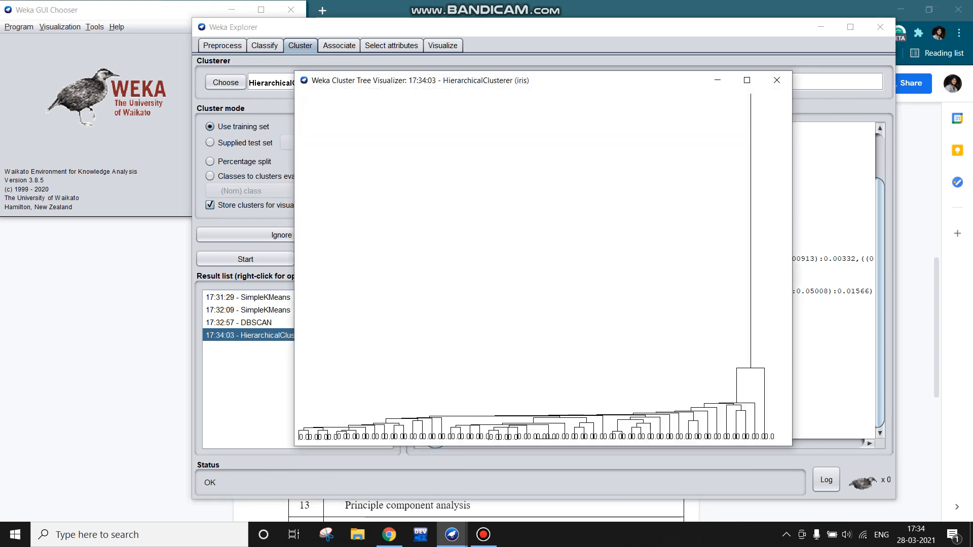
click(747, 80)
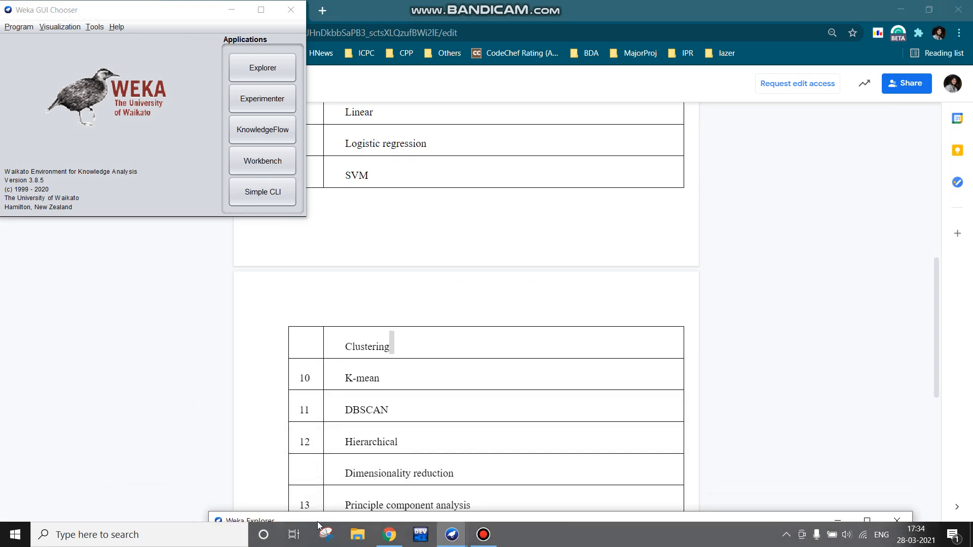
Restore and reposition the Explorer window, then switch to Select attributes
click(252, 521)
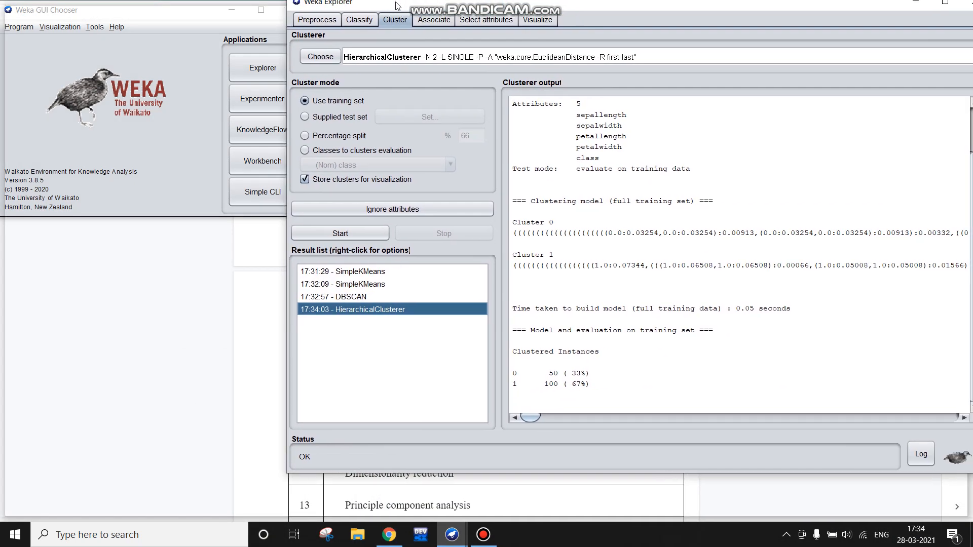
click(944, 2)
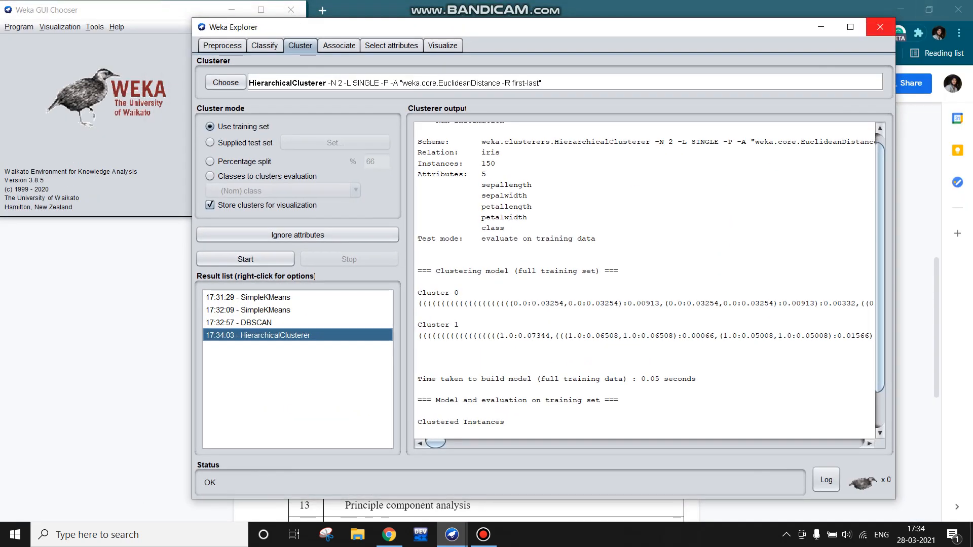
click(390, 45)
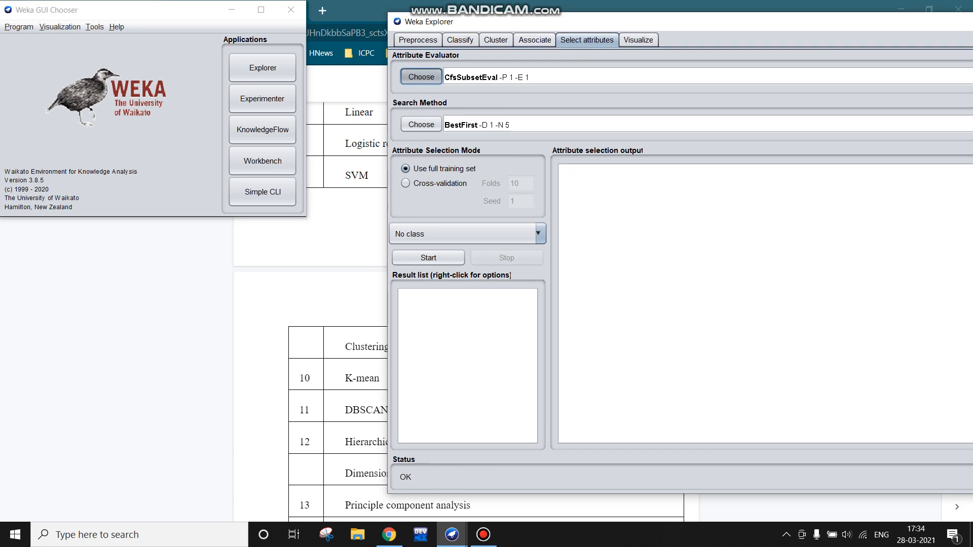
Choose PrincipalComponents with Ranker search and use (Nom) class as the class attribute
click(420, 77)
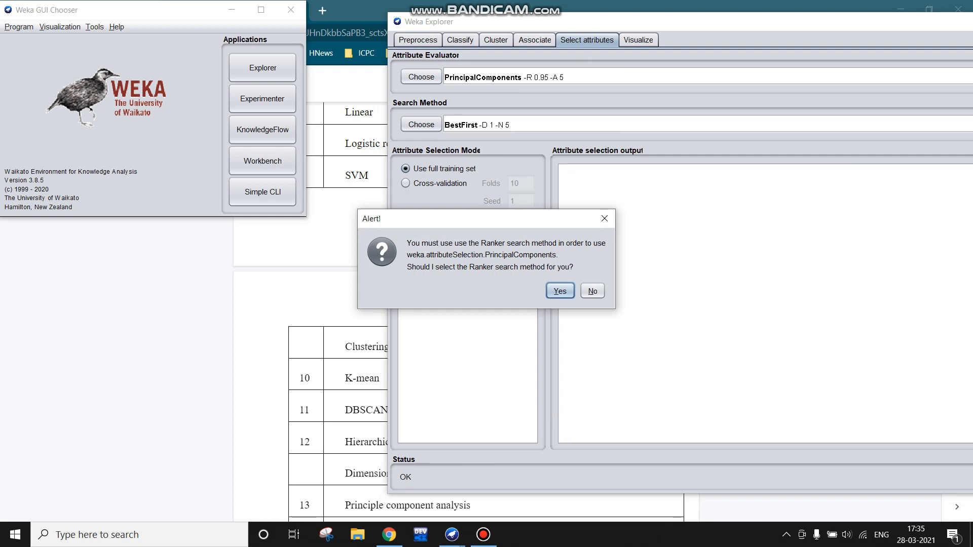
click(559, 290)
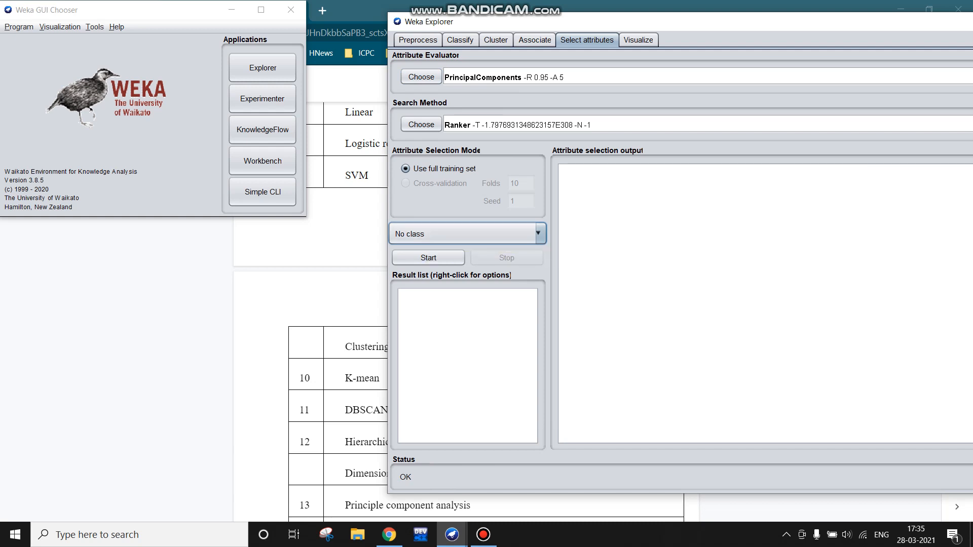
mouse_move(466, 233)
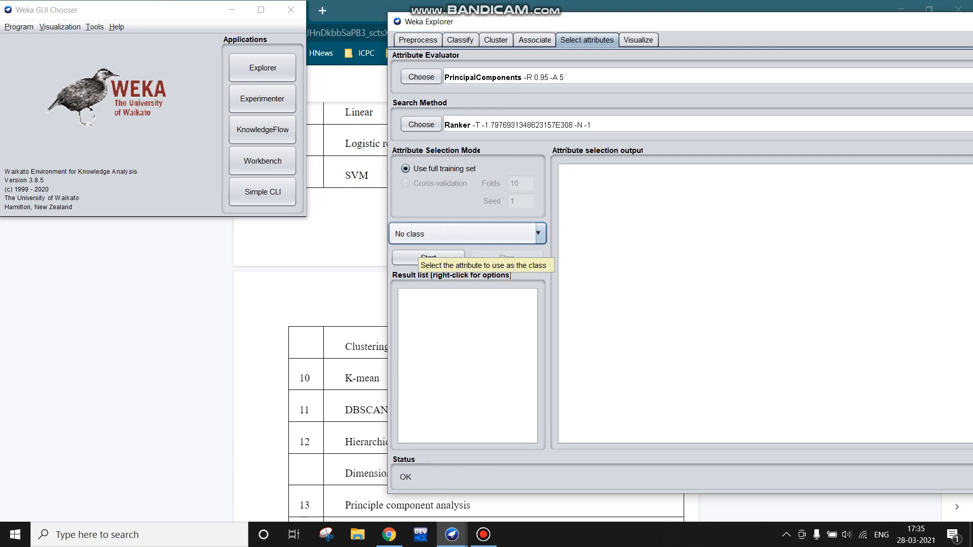
mouse_move(427, 257)
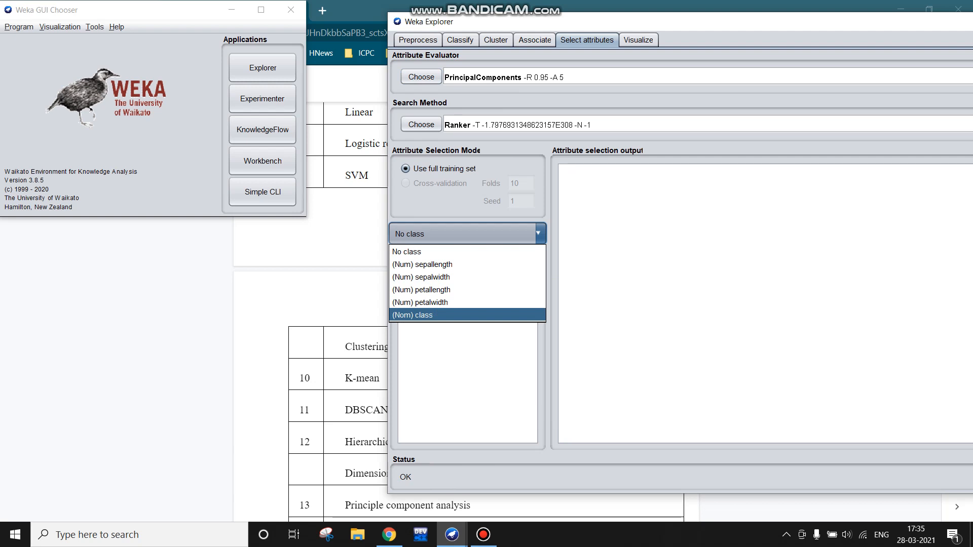
click(412, 316)
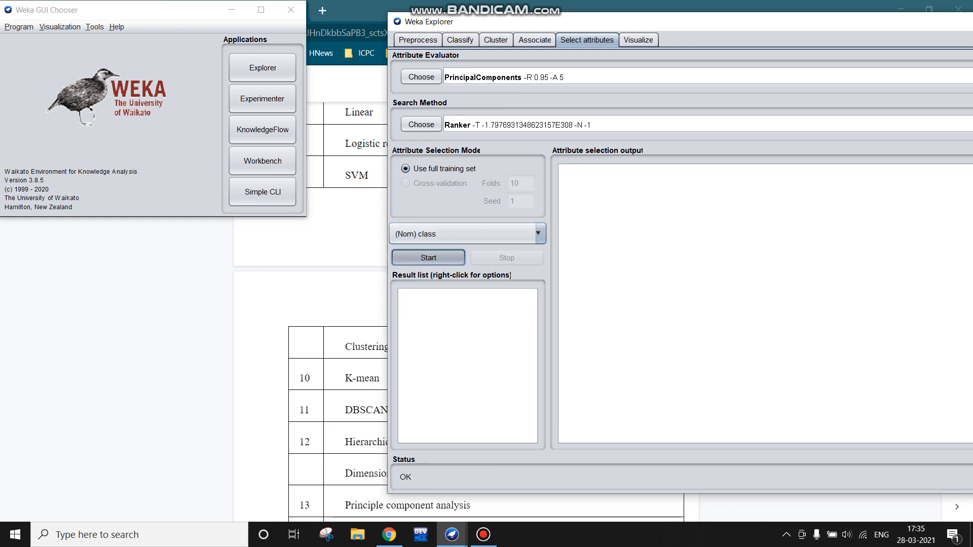
Run PrincipalComponents with Ranker on iris and visualize the transformed data
click(428, 257)
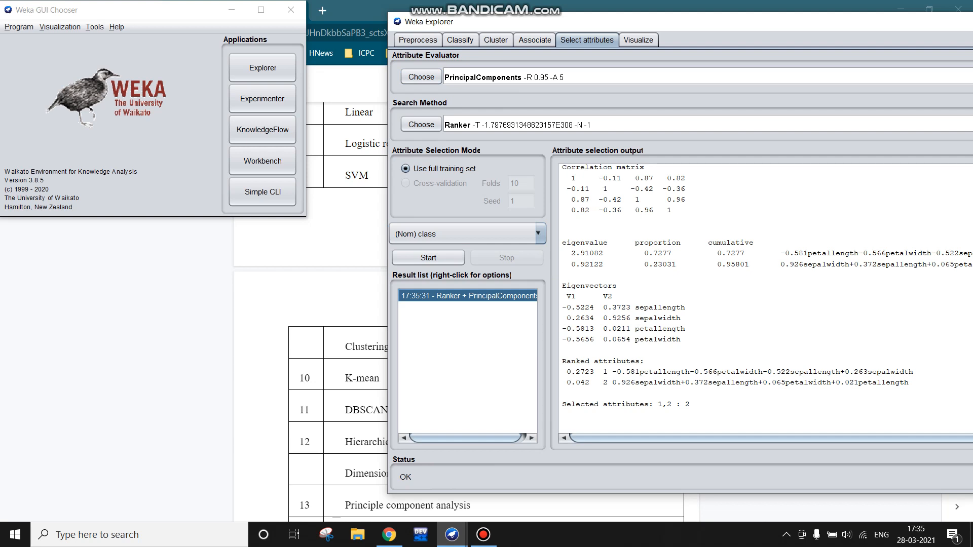
right_click(468, 296)
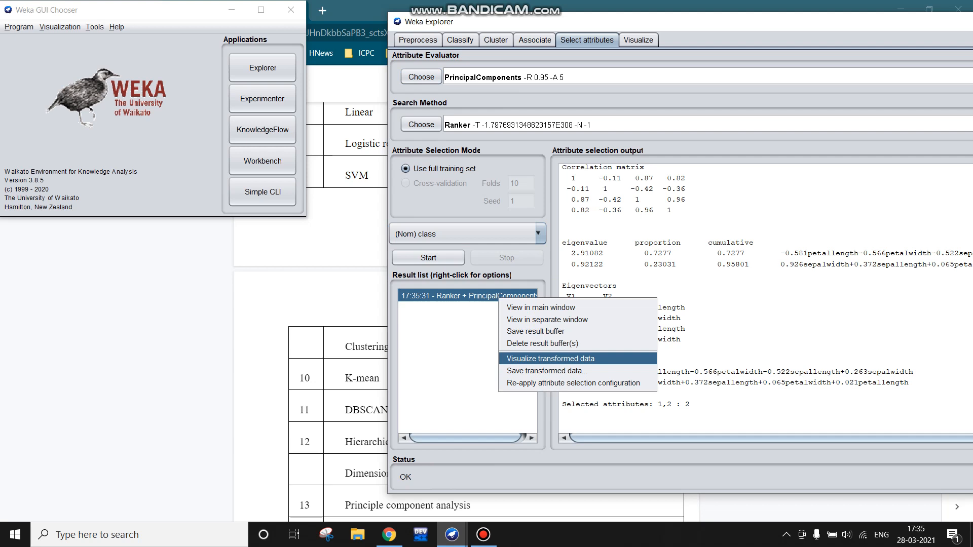
mouse_move(547, 370)
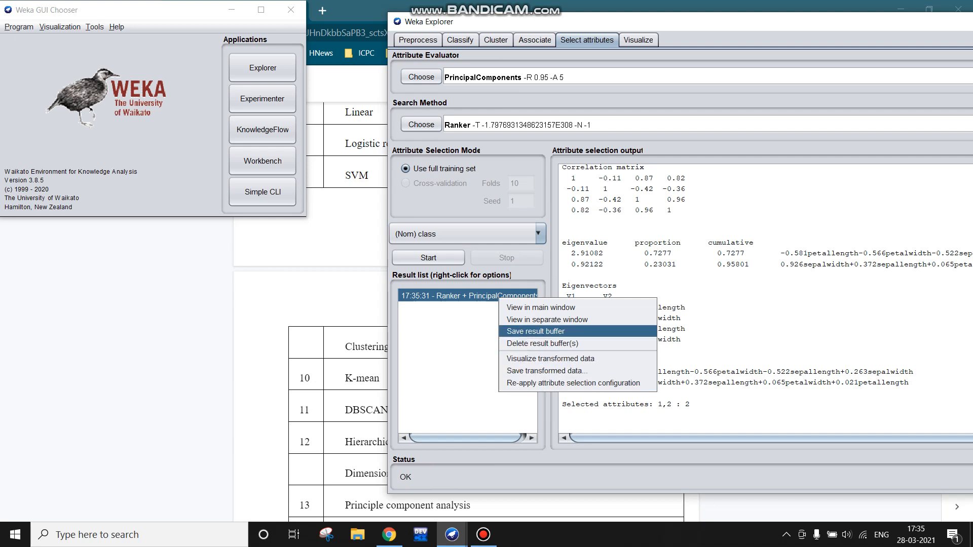
mouse_move(549, 358)
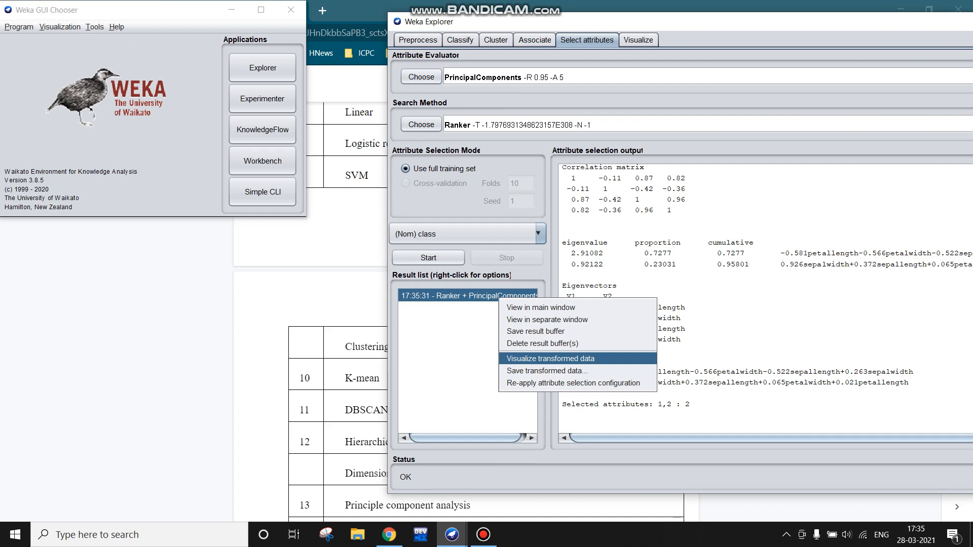
click(549, 358)
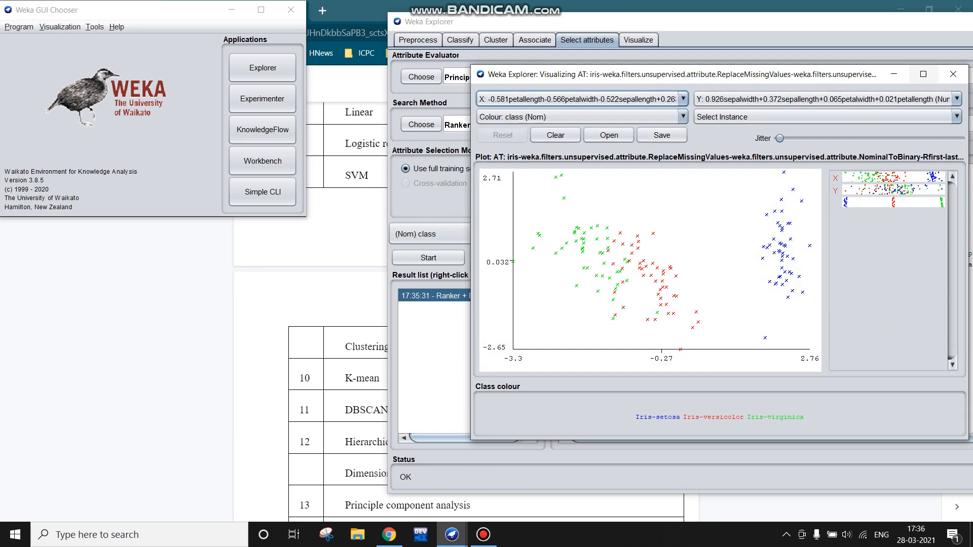
mouse_move(954, 74)
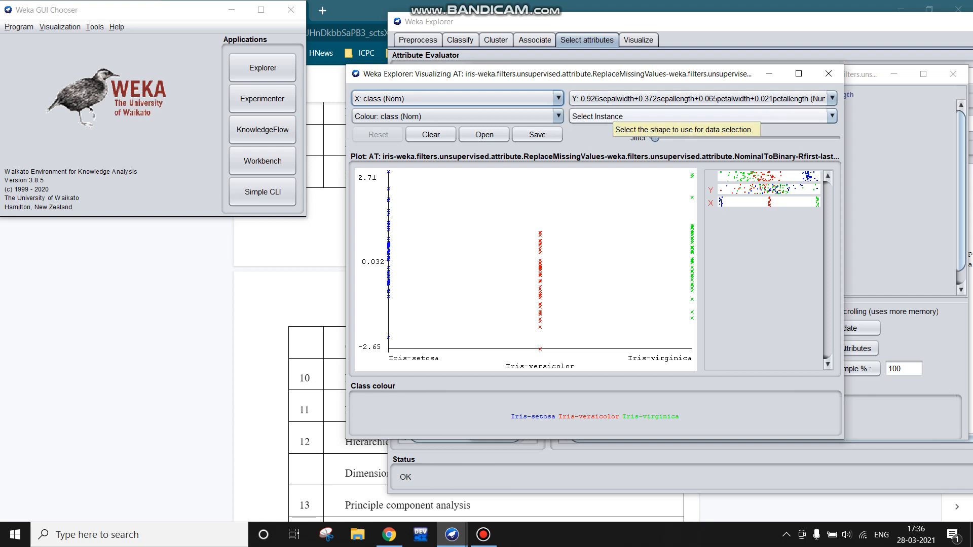
mouse_move(695, 98)
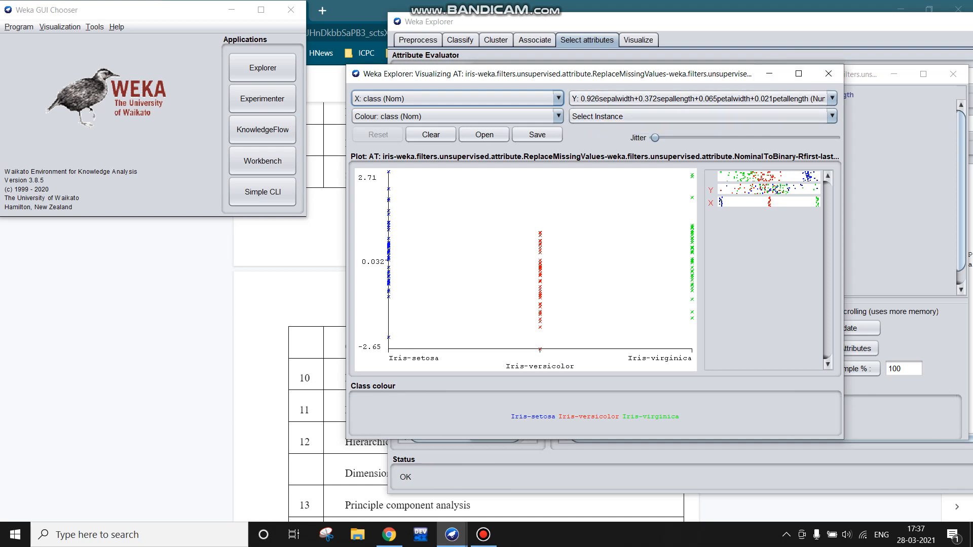
mouse_move(828, 73)
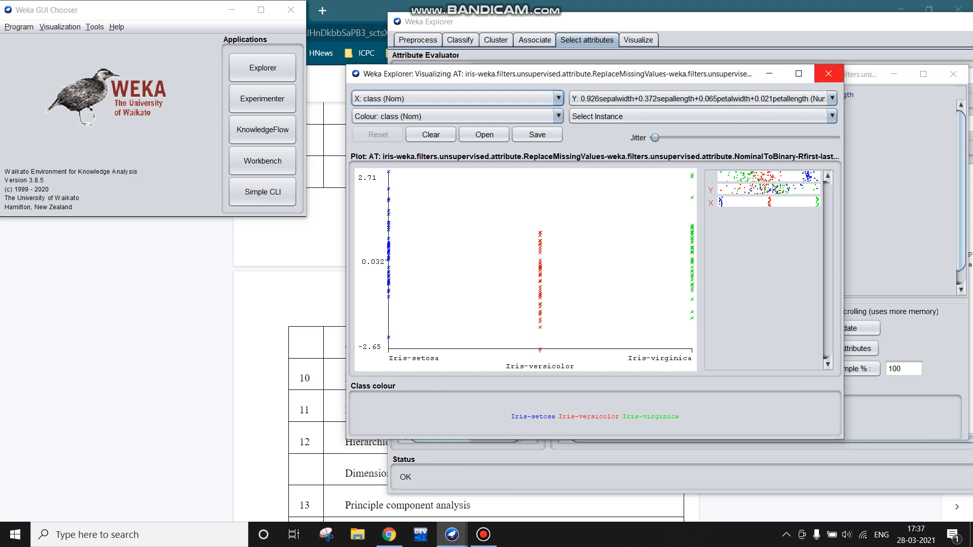
Close the Visualizing window to return to the PrincipalComponents output with two ranked components
click(827, 73)
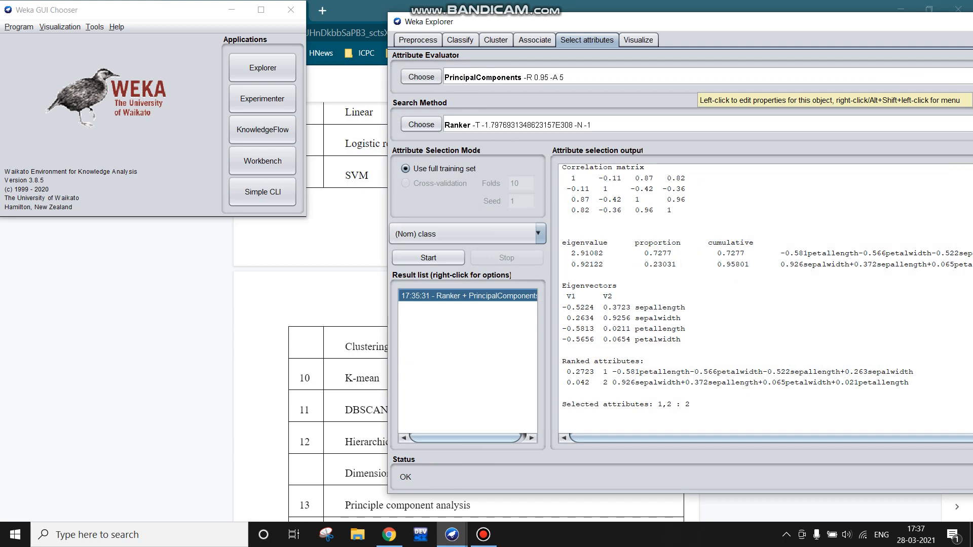
click(482, 534)
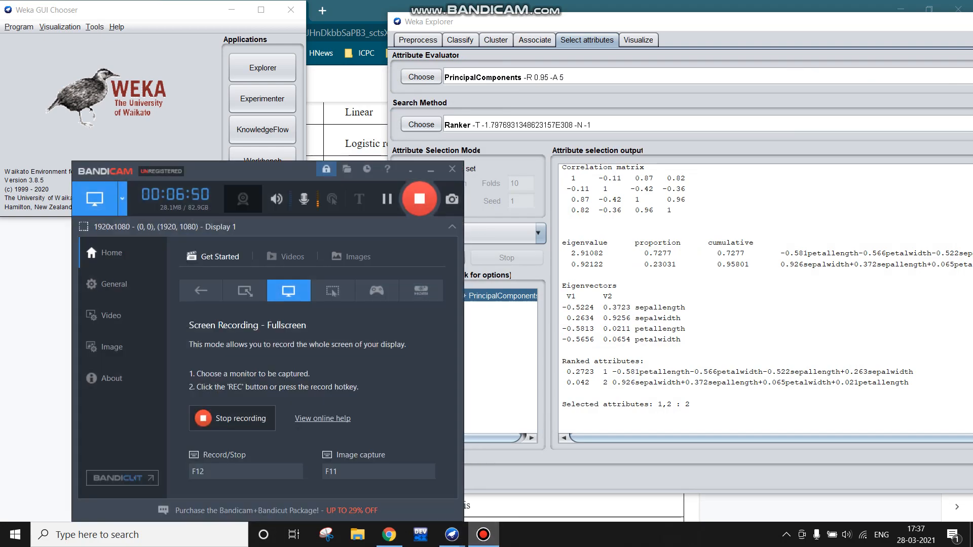